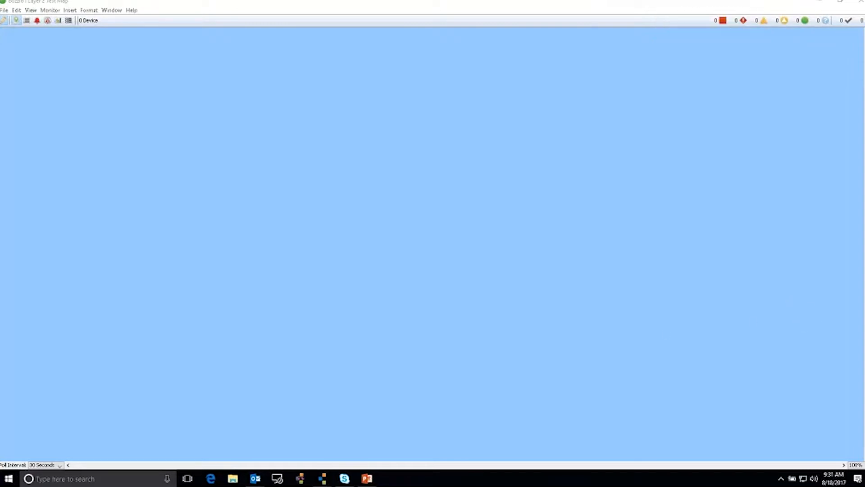
Open Server Settings from the Edit menu, landing on the notifier list.
click(15, 10)
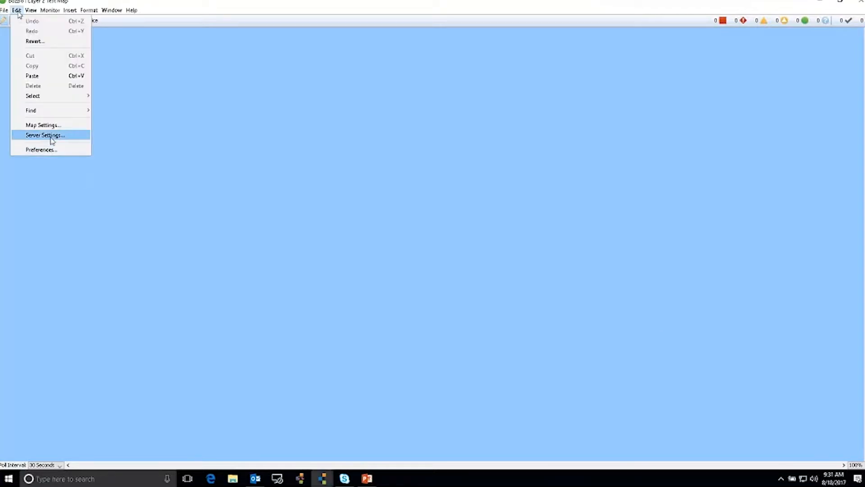
click(44, 135)
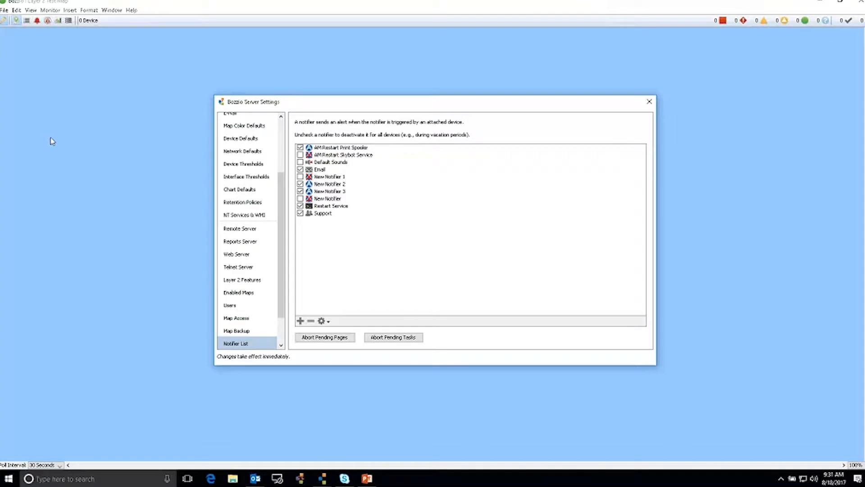
scroll(up, 3)
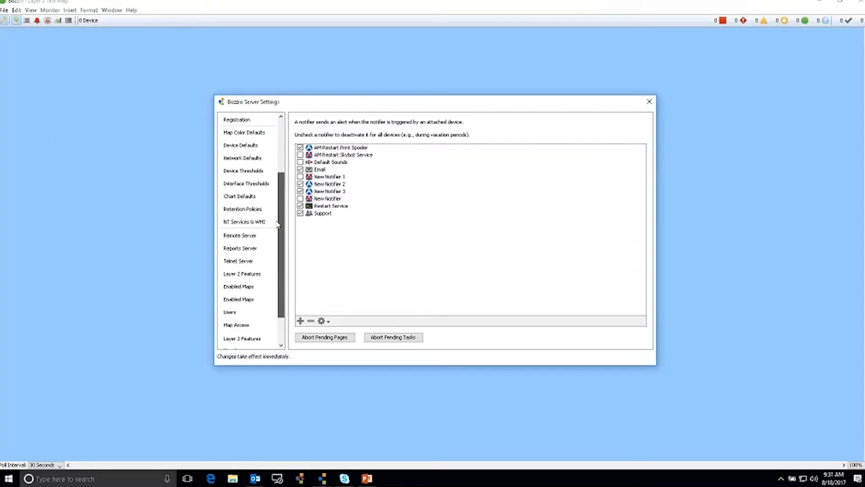
In Layer 2 Features, choose 'Collect complete information about all devices', keeping manual collection.
click(241, 274)
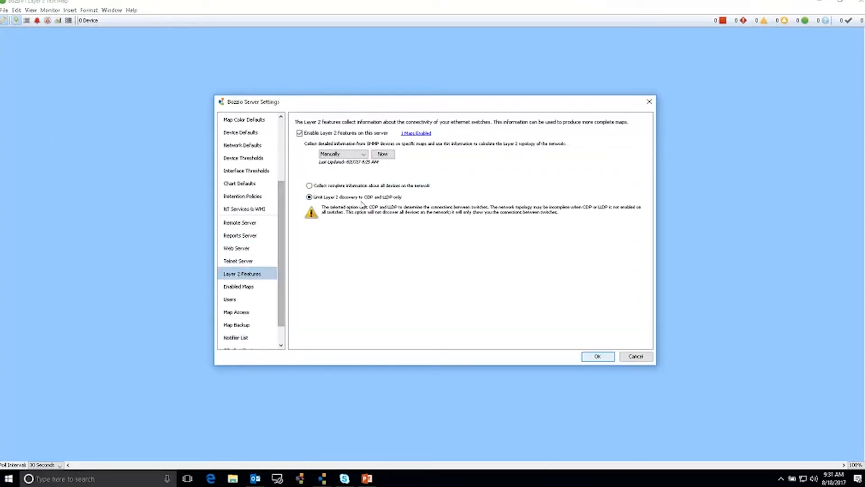
mouse_move(309, 197)
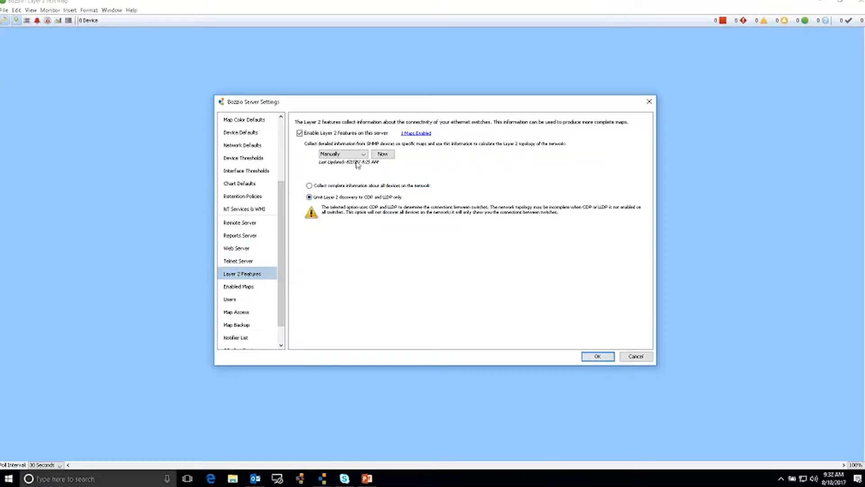
click(357, 154)
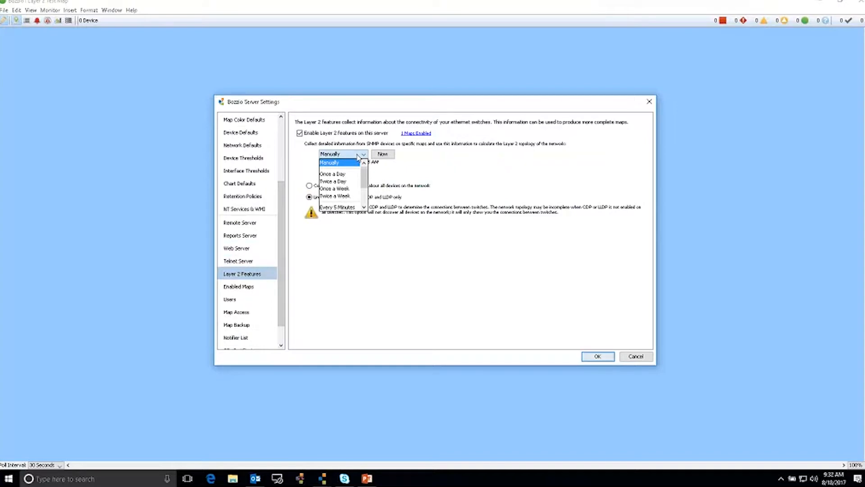
mouse_move(333, 173)
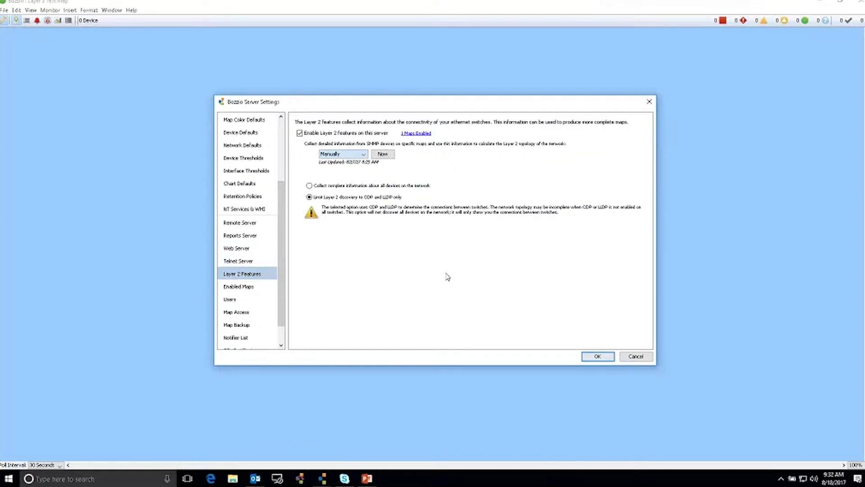
mouse_move(309, 197)
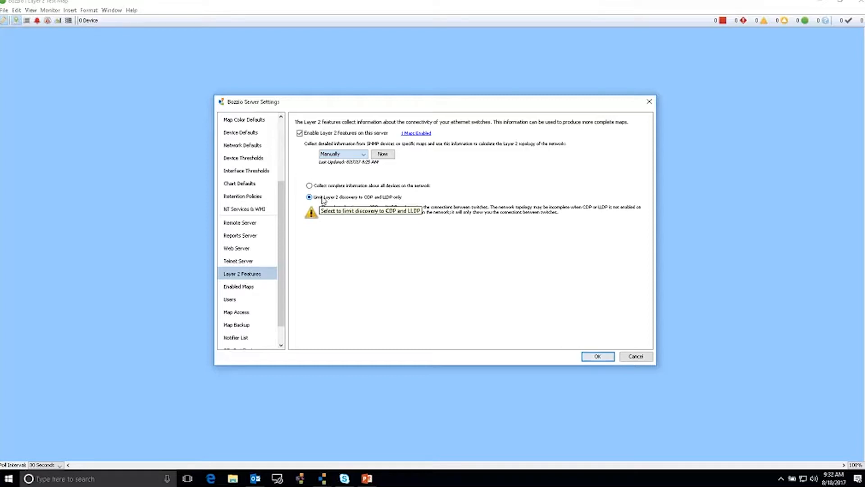
click(309, 186)
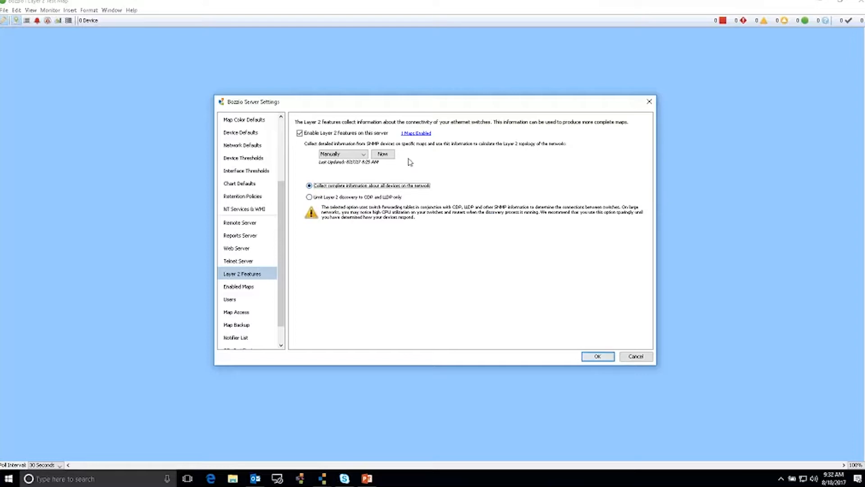
click(416, 134)
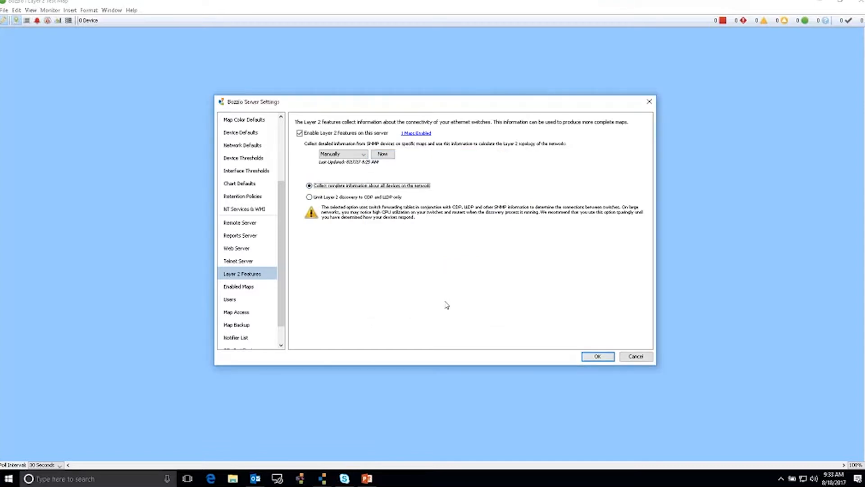
mouse_move(357, 200)
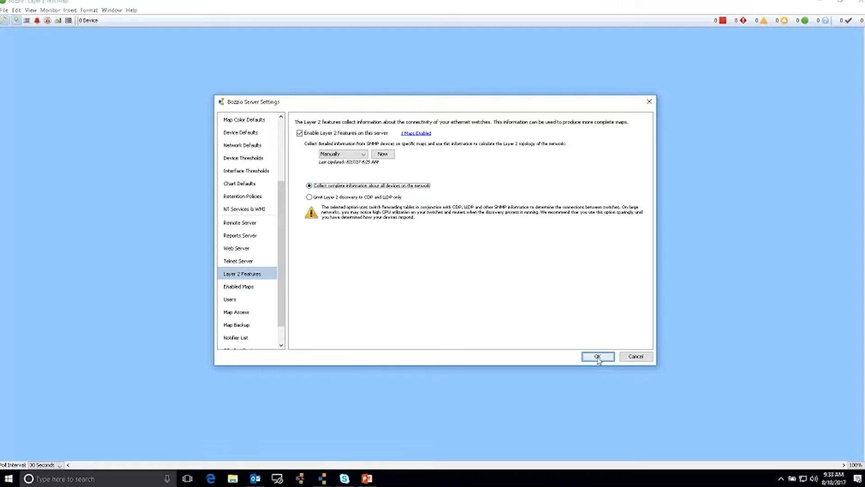
Confirm the Layer 2 settings with OK and start Add Device on the map.
click(598, 356)
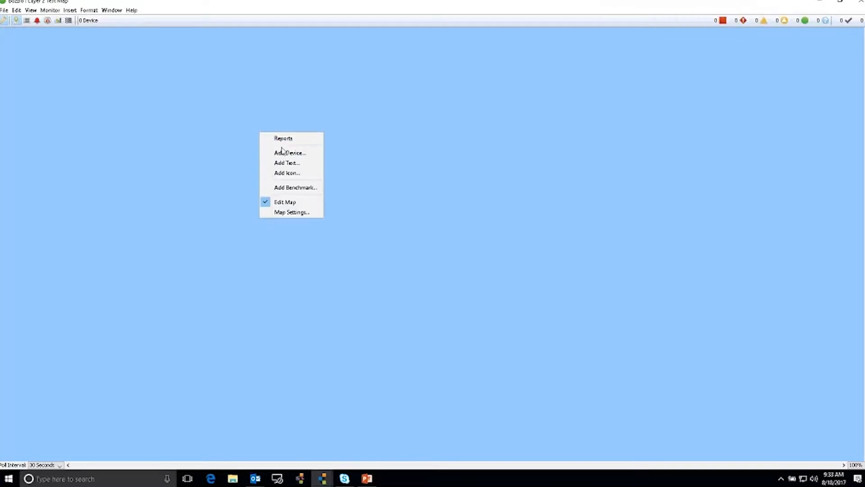
click(290, 153)
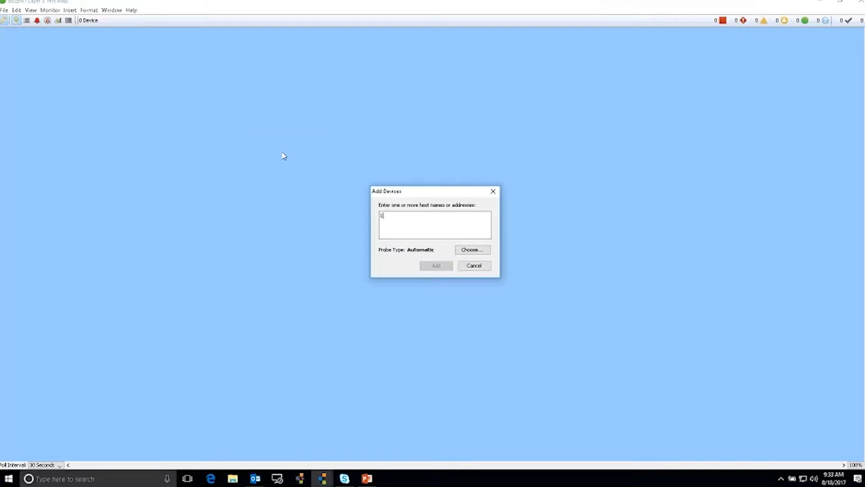
Add devices 192.168.1.141 and 192.168.1.60, entered on separate lines.
text(192.168)
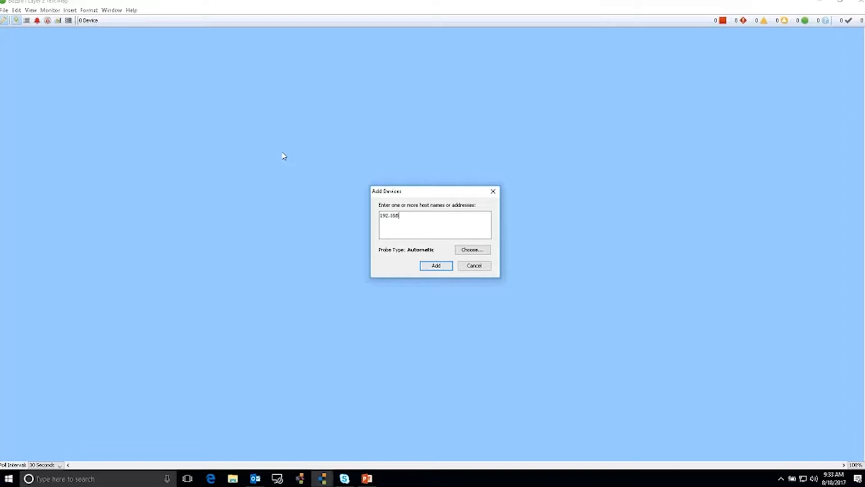
text(.1.1)
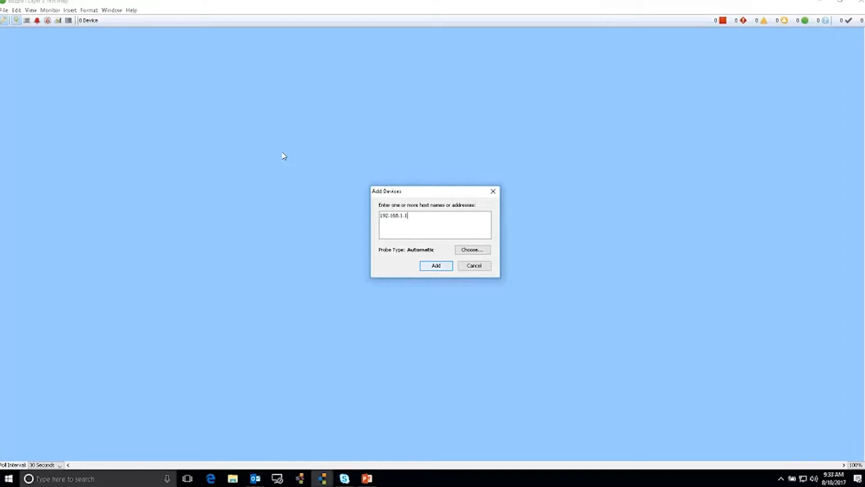
text(41)
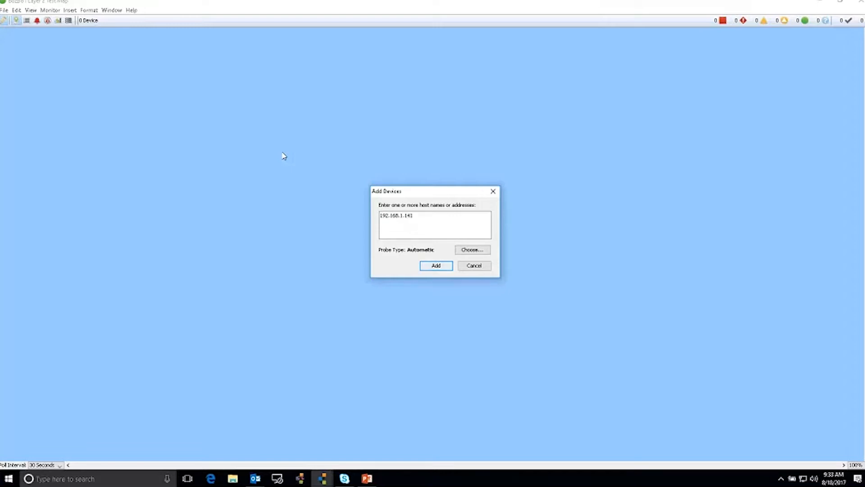
text(192)
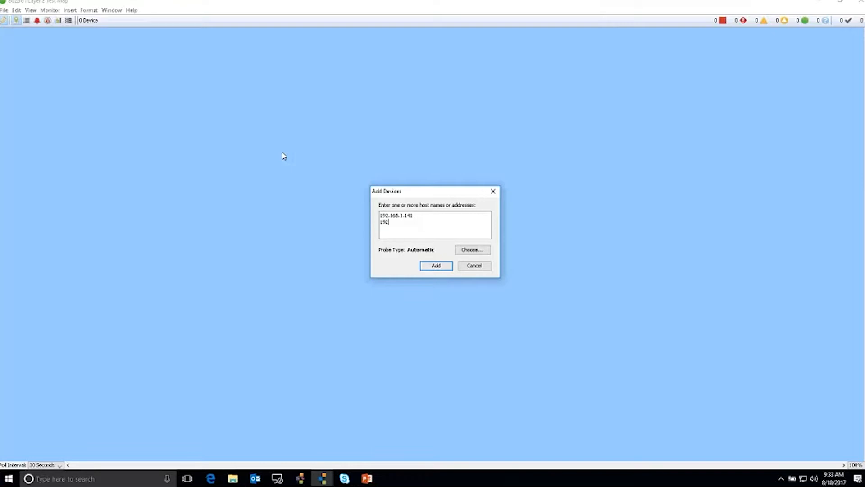
text(.168.1.60)
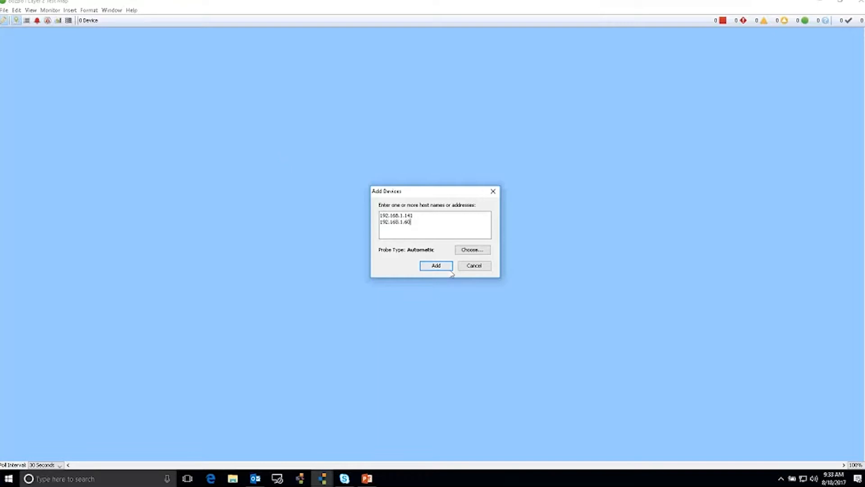
click(435, 265)
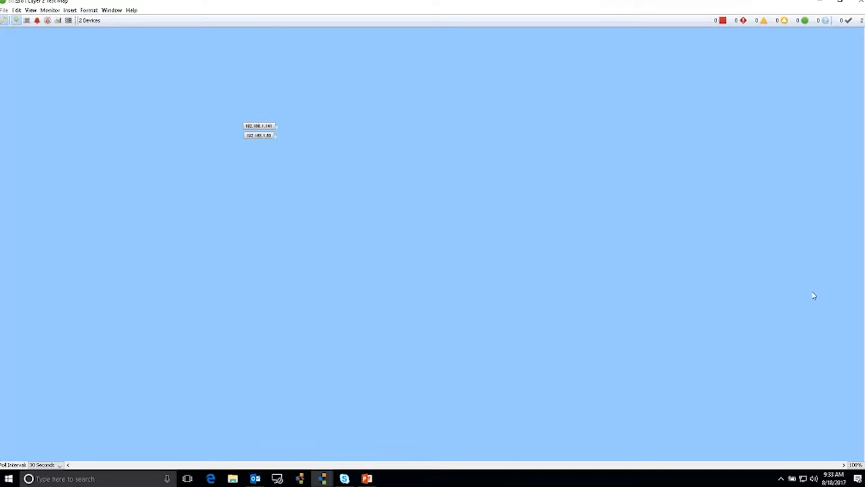
mouse_move(818, 214)
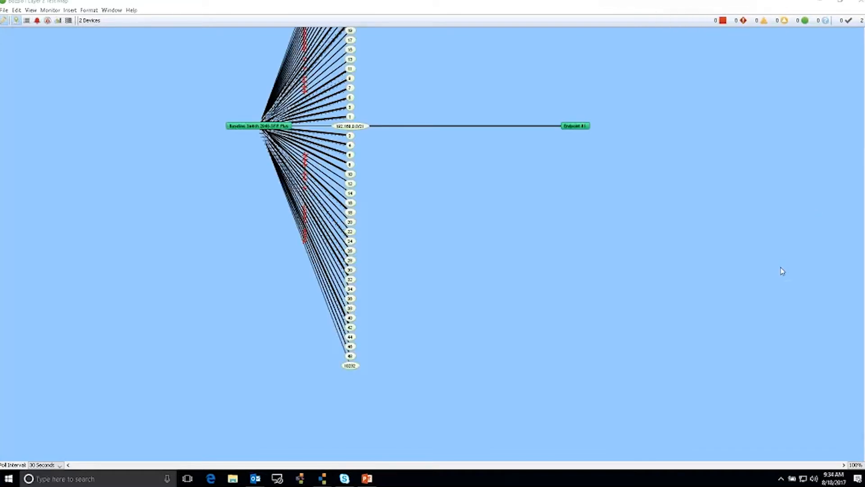
mouse_move(755, 254)
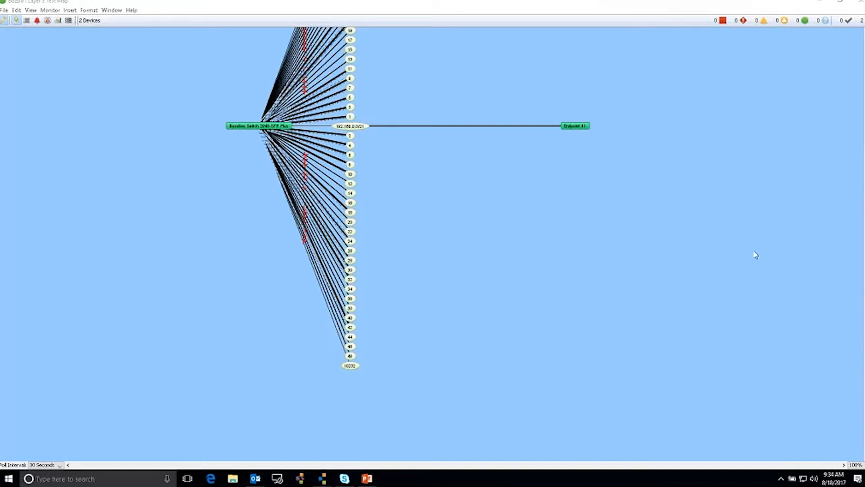
mouse_move(286, 126)
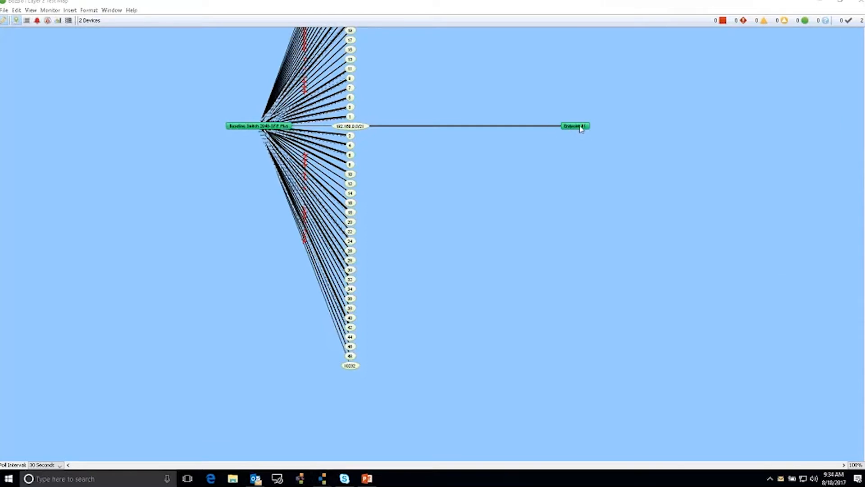
mouse_move(359, 136)
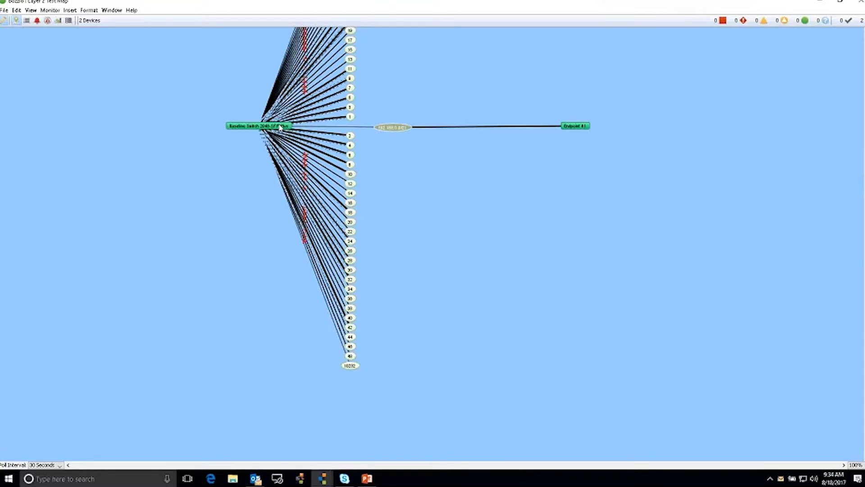
Show the Baseline Switch's Interfaces window and scroll through its 52 interfaces.
right_click(258, 126)
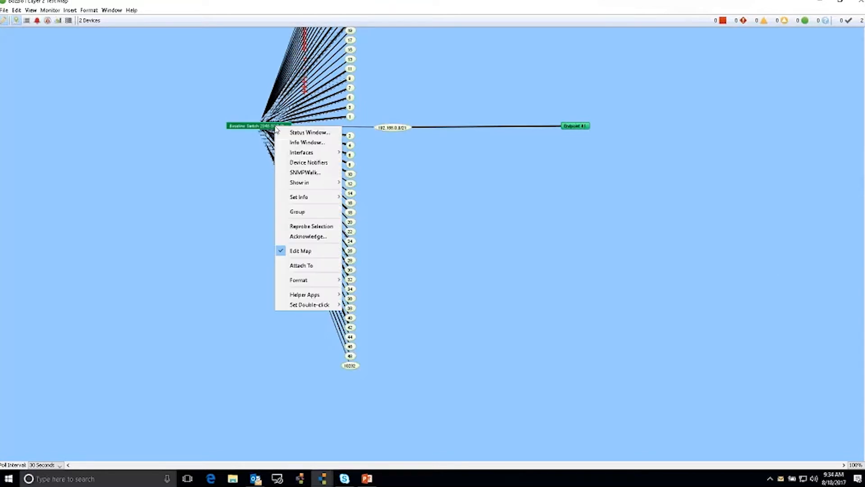
mouse_move(306, 142)
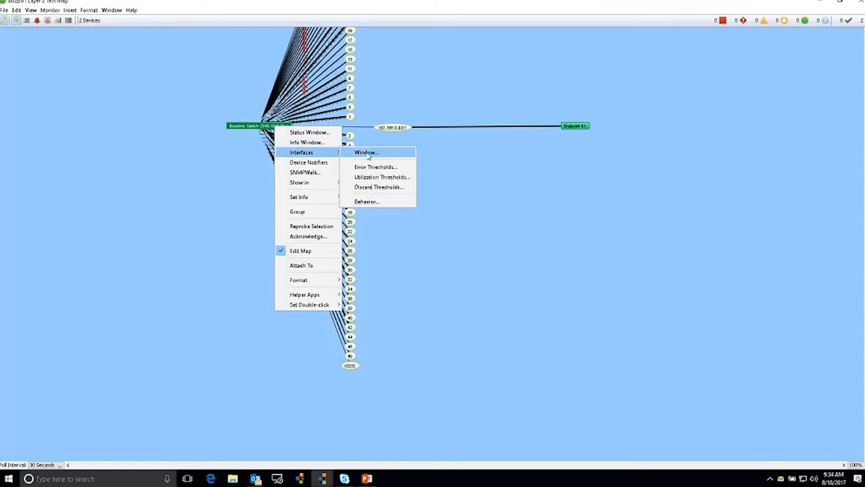
click(366, 151)
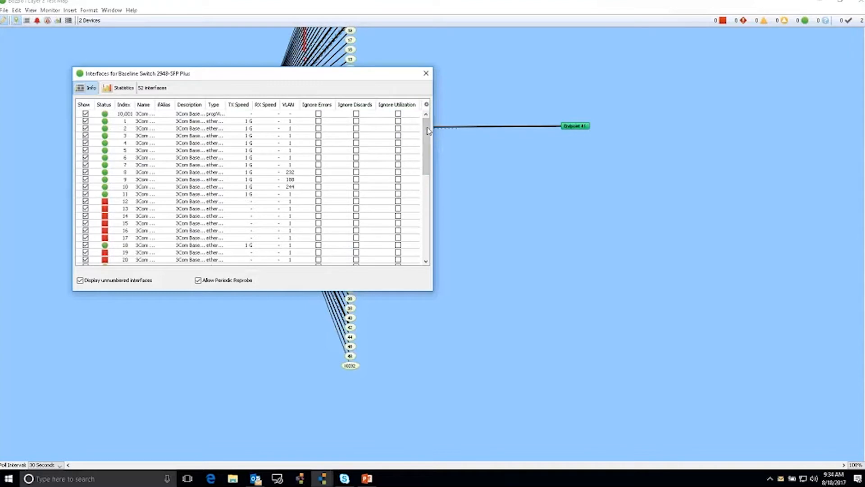
scroll(down, 3)
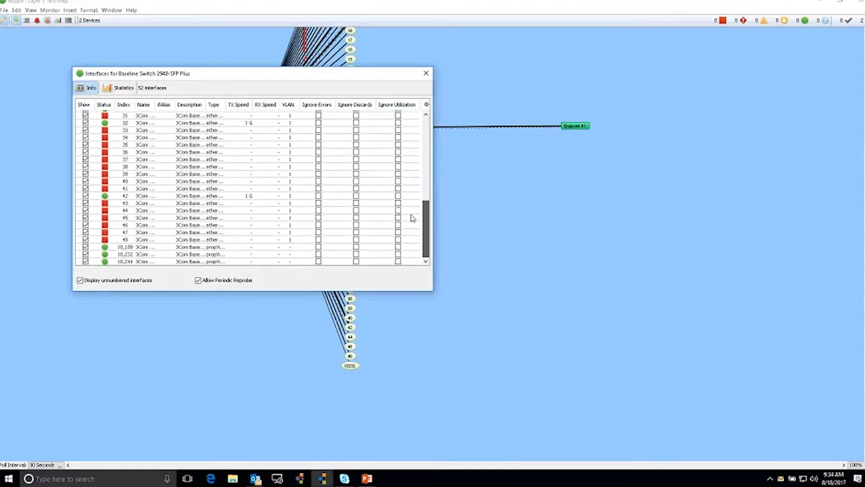
scroll(up, 3)
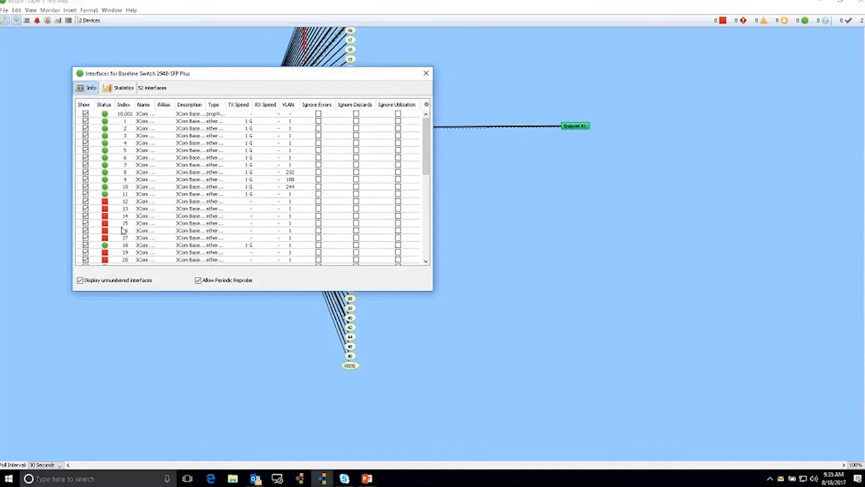
mouse_move(114, 136)
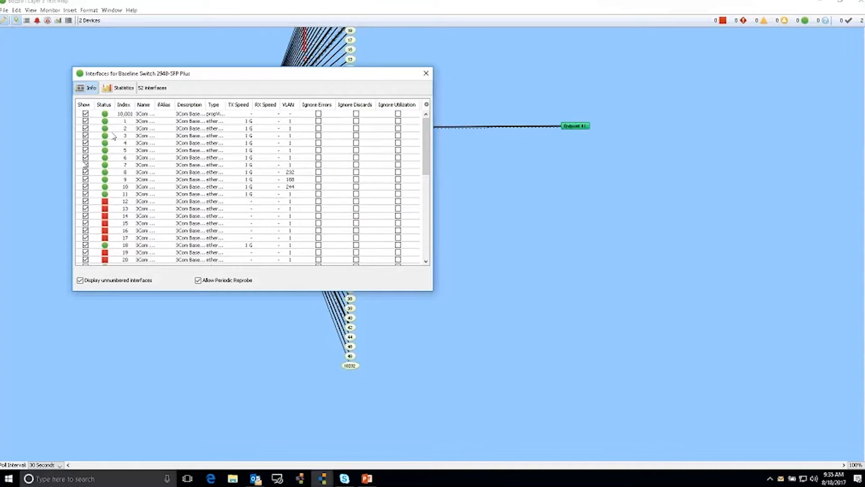
scroll(down, 3)
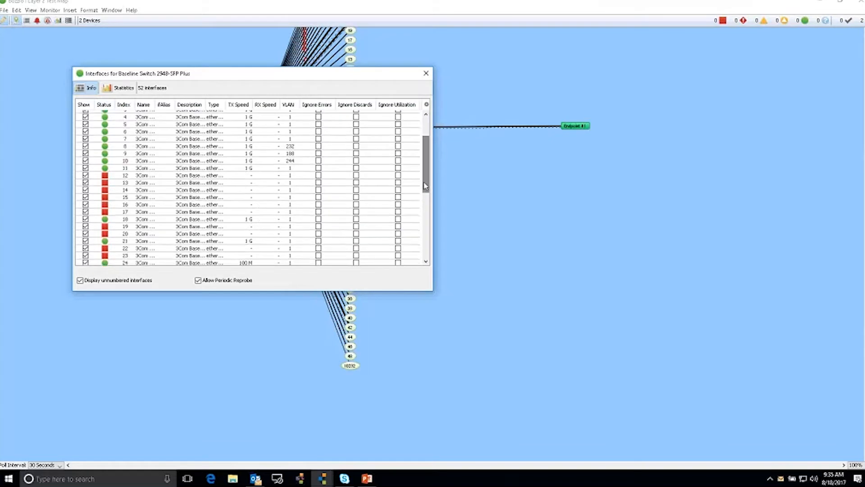
scroll(down, 3)
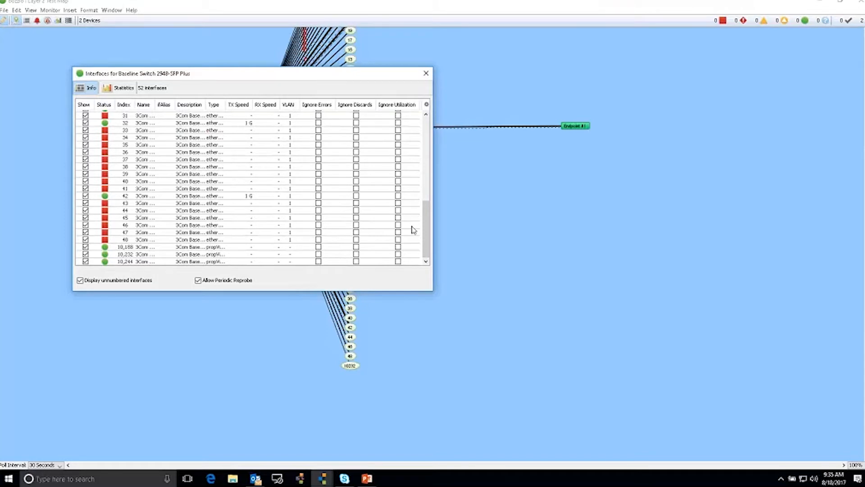
mouse_move(438, 73)
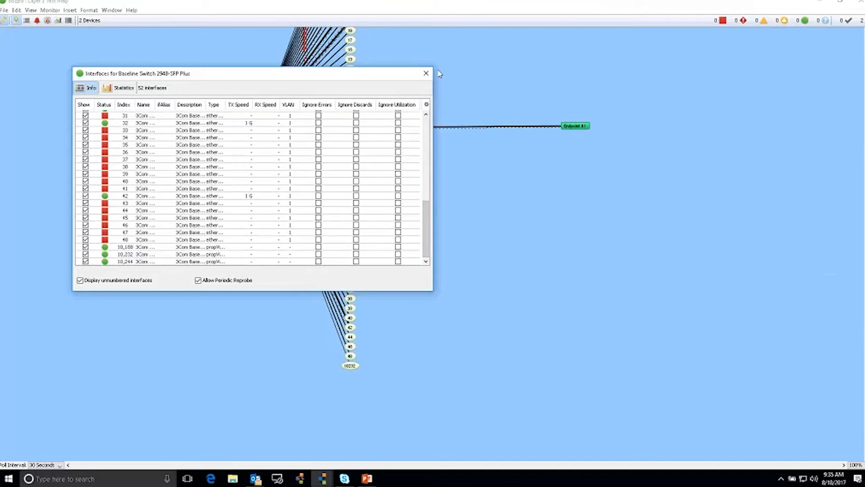
Close the Interfaces window, revisit Server Settings' Layer 2 Features and confirm with OK.
click(425, 73)
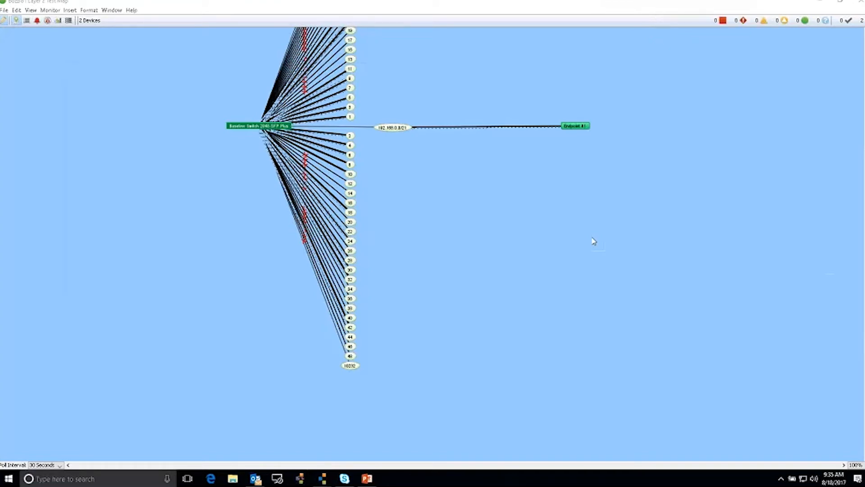
click(15, 10)
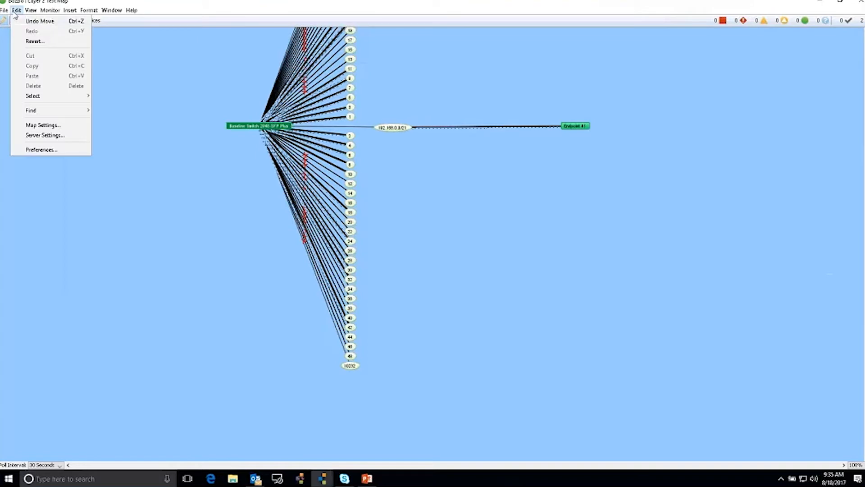
click(45, 136)
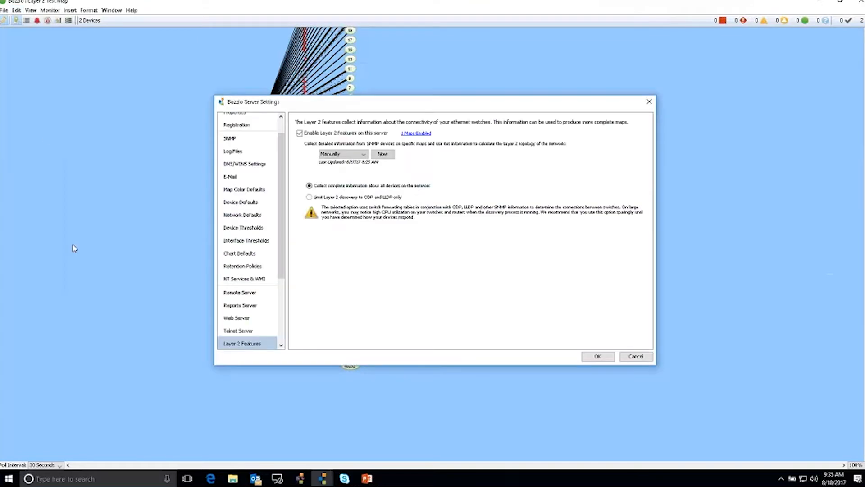
mouse_move(380, 164)
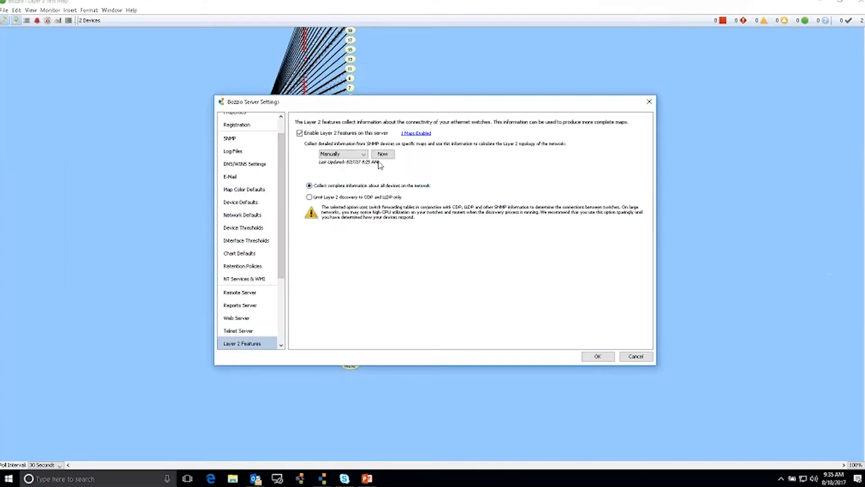
mouse_move(382, 154)
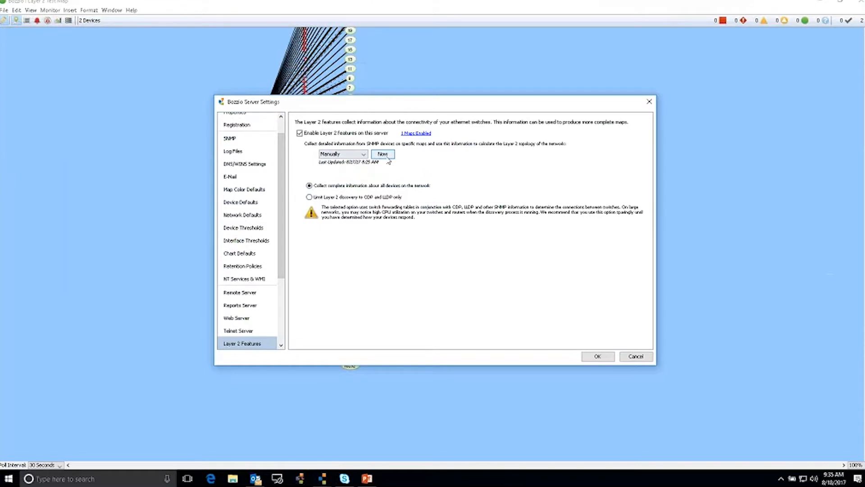
click(597, 355)
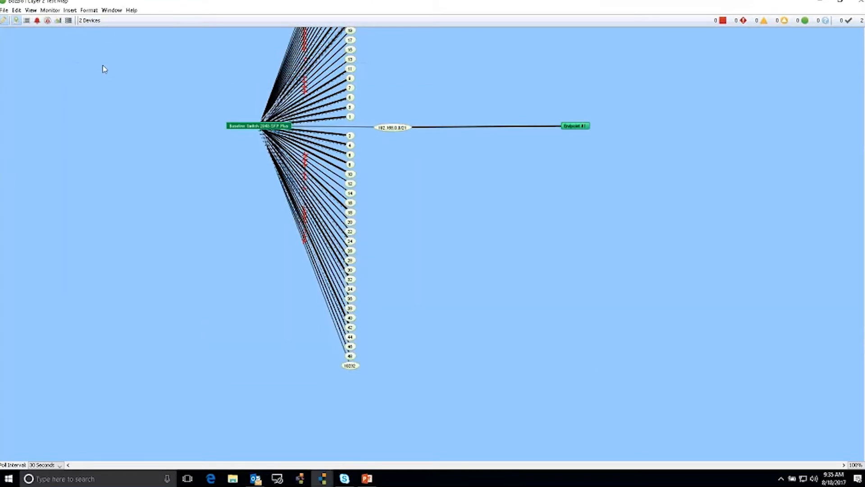
In the Devices window, collect Layer 2 information now, review the discovered ports, then close it.
click(111, 10)
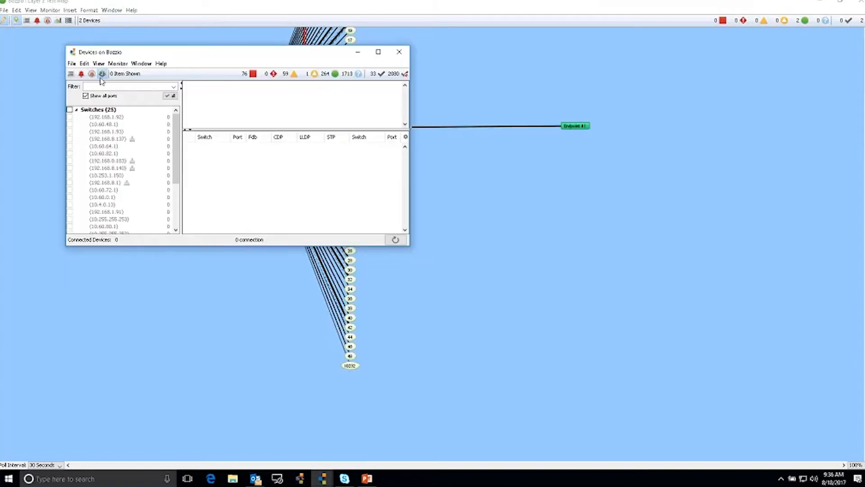
mouse_move(102, 73)
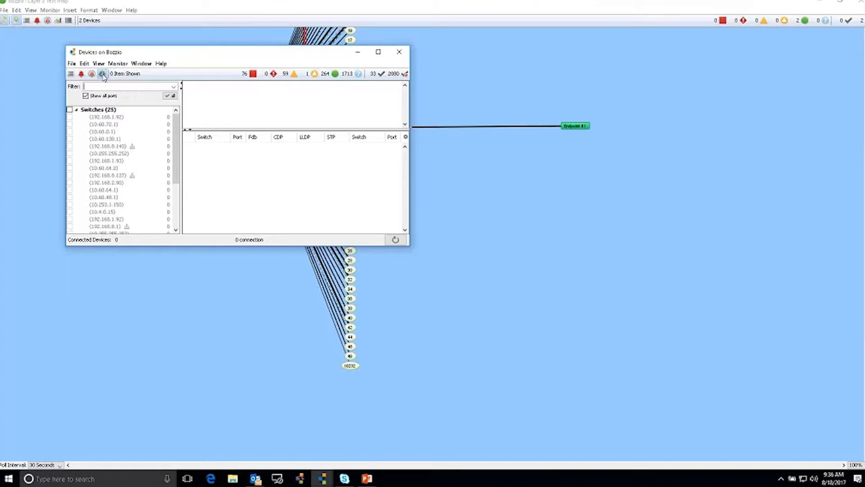
mouse_move(394, 239)
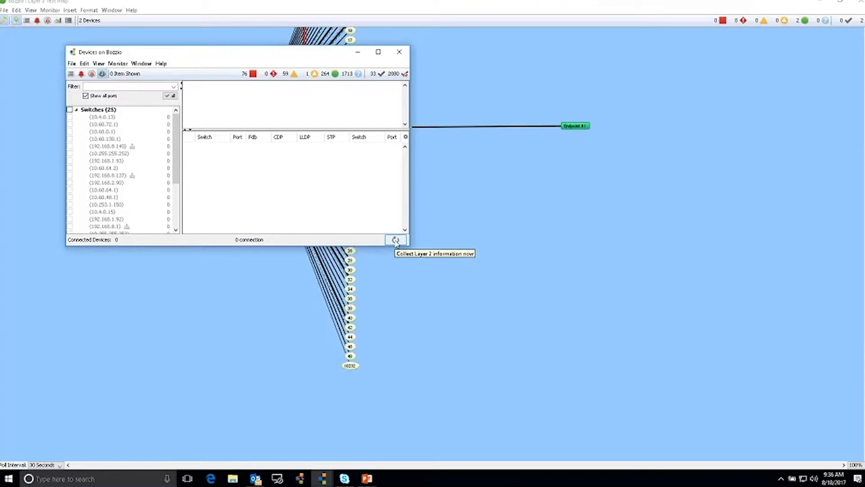
click(396, 239)
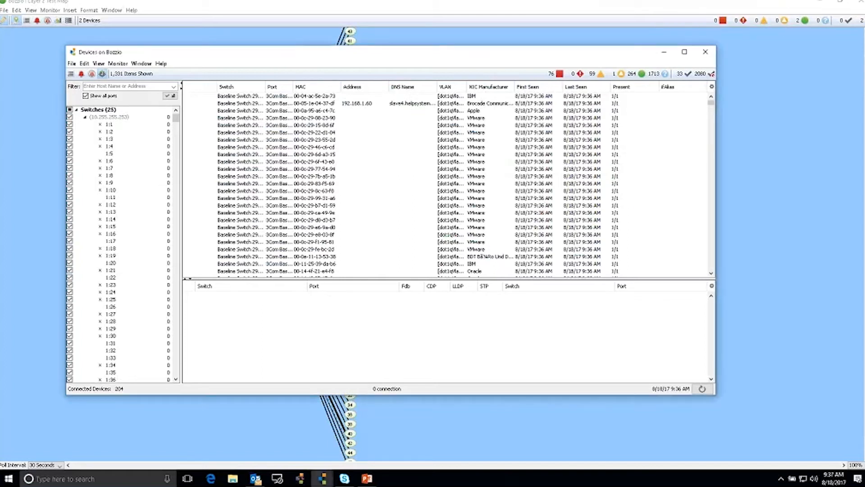
mouse_move(110, 242)
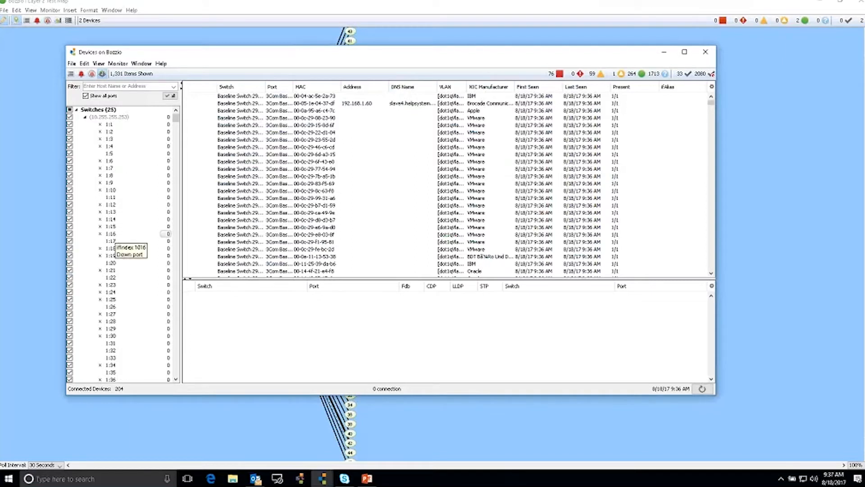
mouse_move(104, 156)
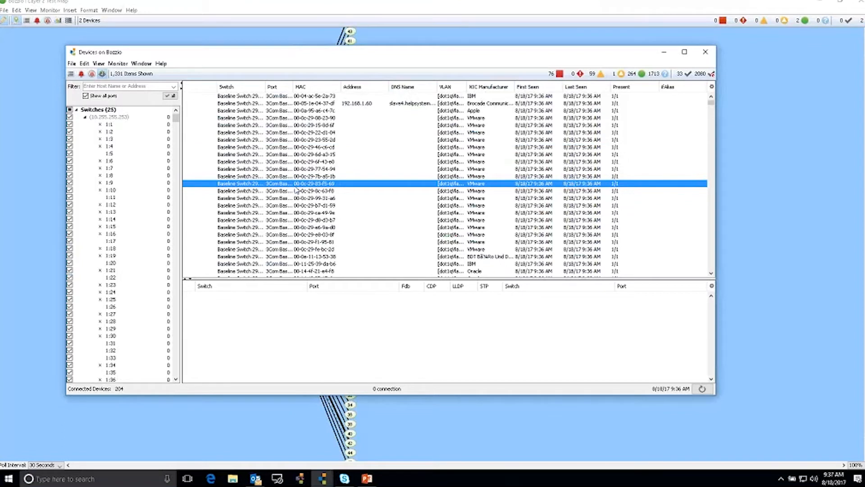
mouse_move(302, 134)
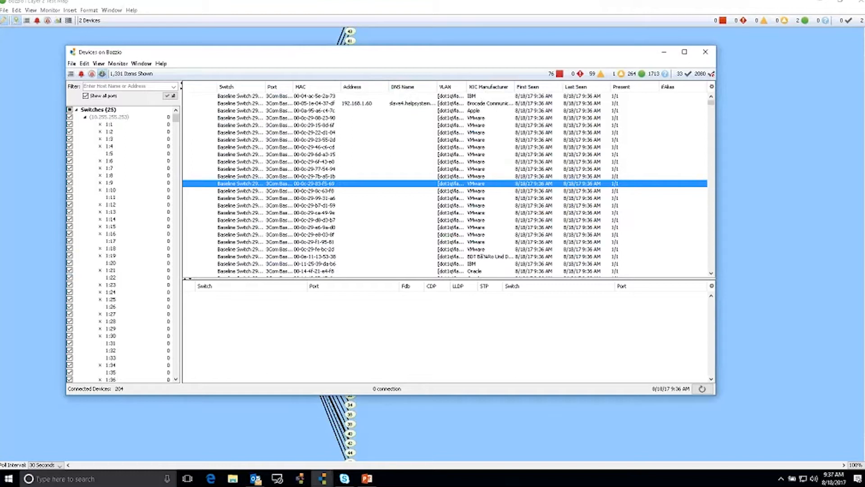
mouse_move(240, 311)
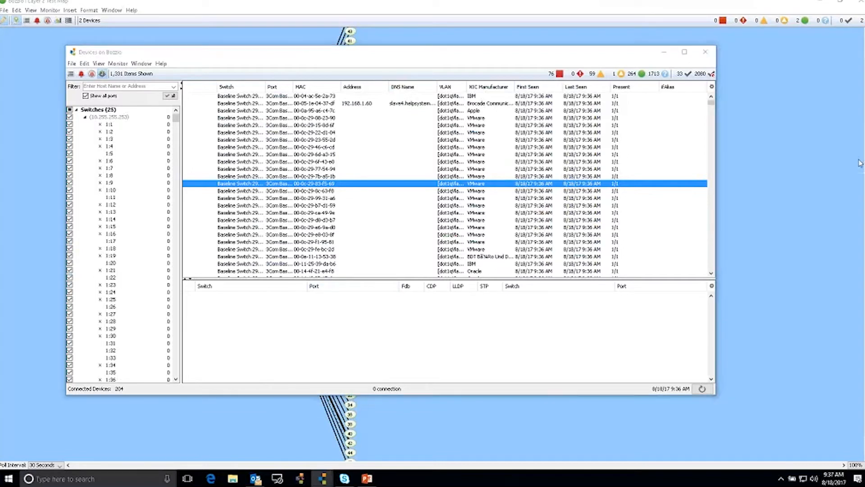
click(705, 52)
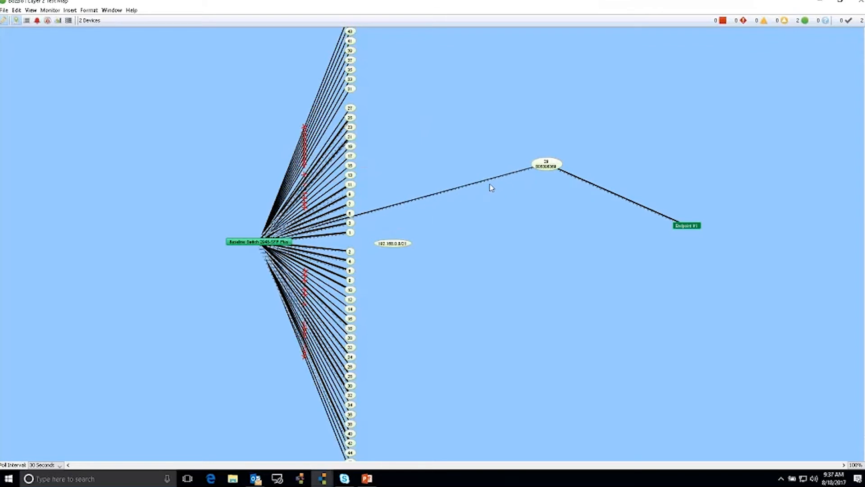
mouse_move(597, 196)
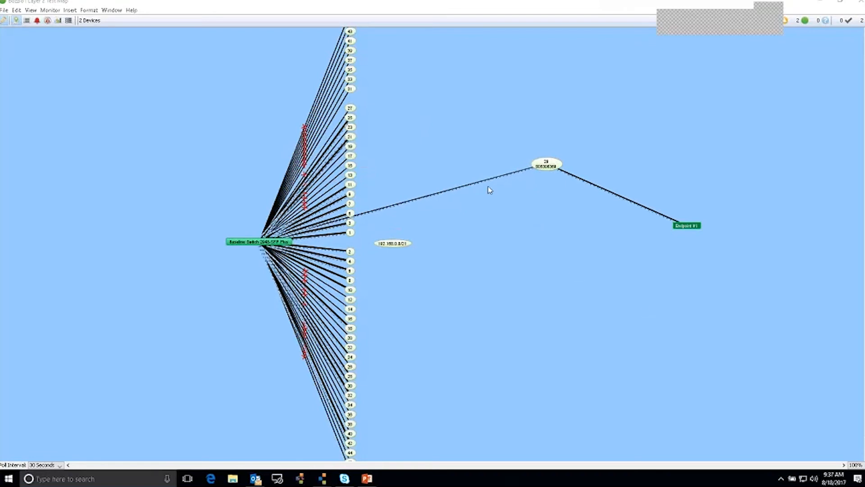
mouse_move(460, 185)
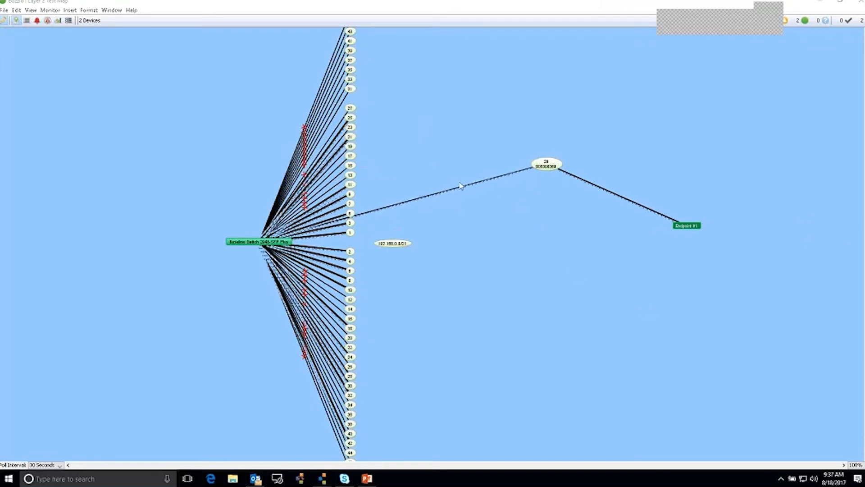
right_click(462, 188)
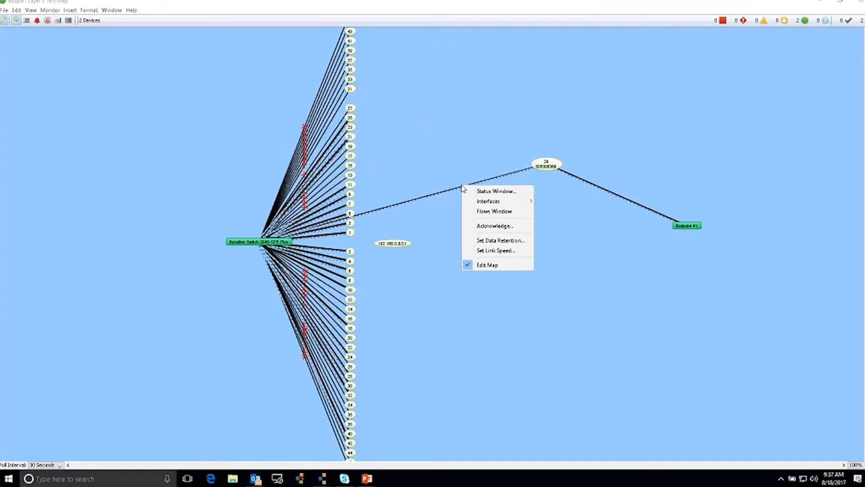
click(496, 191)
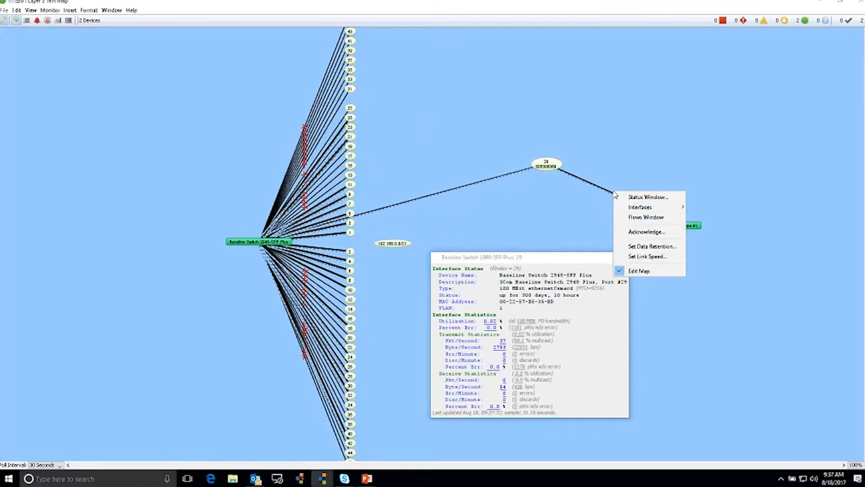
click(647, 197)
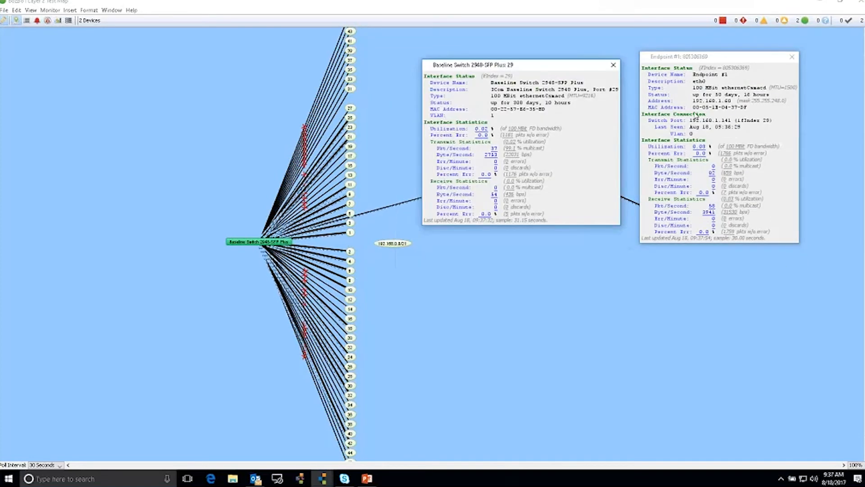
mouse_move(745, 131)
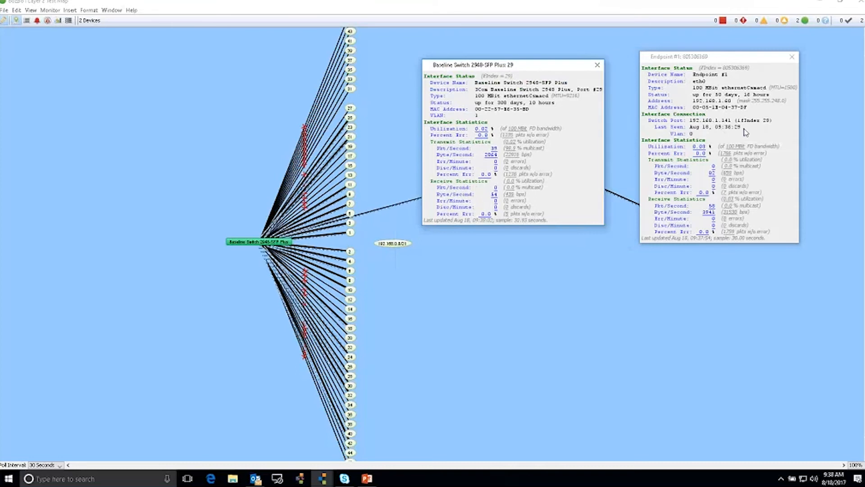
mouse_move(852, 200)
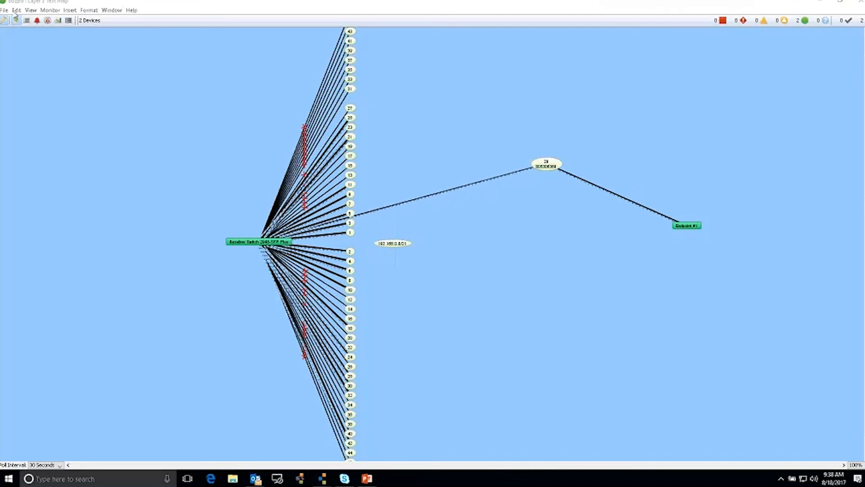
click(16, 10)
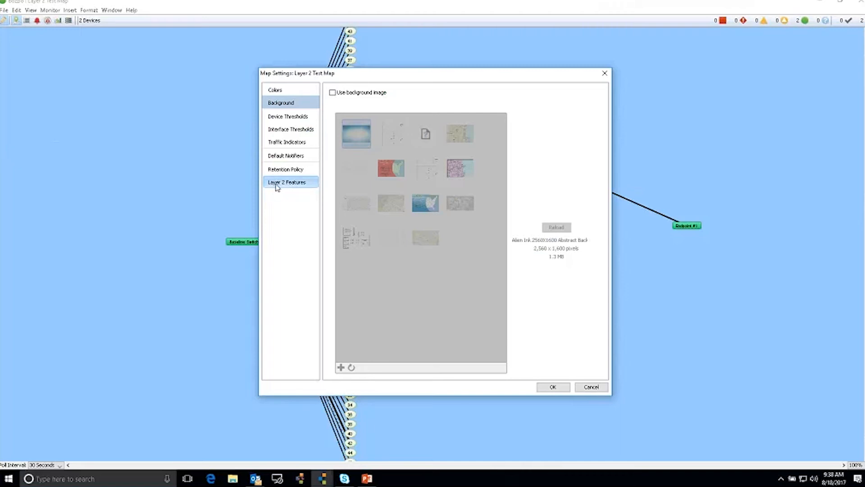
In Map Settings' Layer 2 Features, hide virtual and unconnected interfaces and apply Change Now.
click(286, 182)
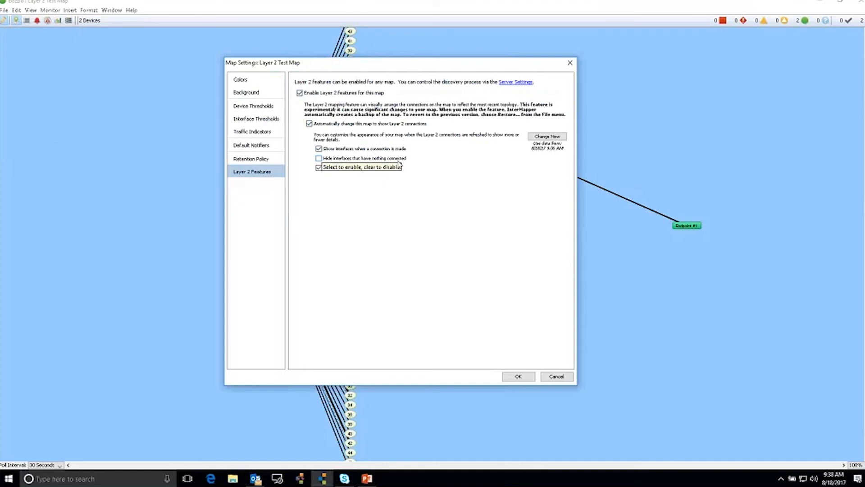
click(319, 167)
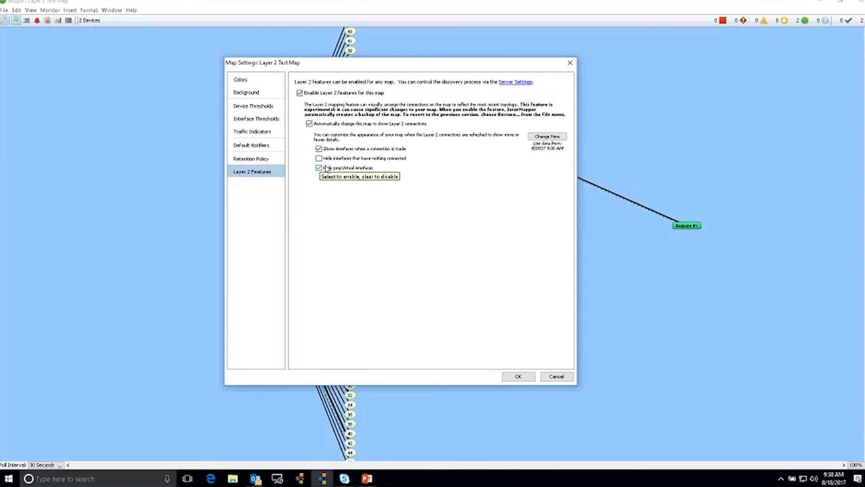
click(318, 158)
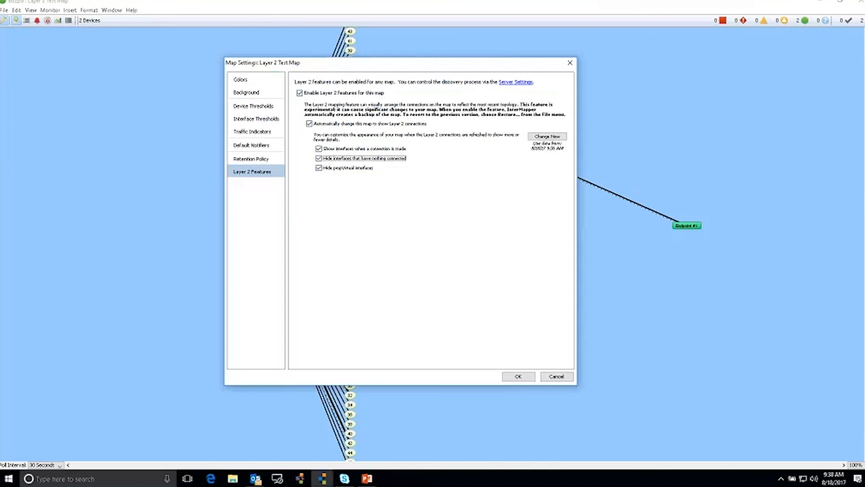
mouse_move(547, 136)
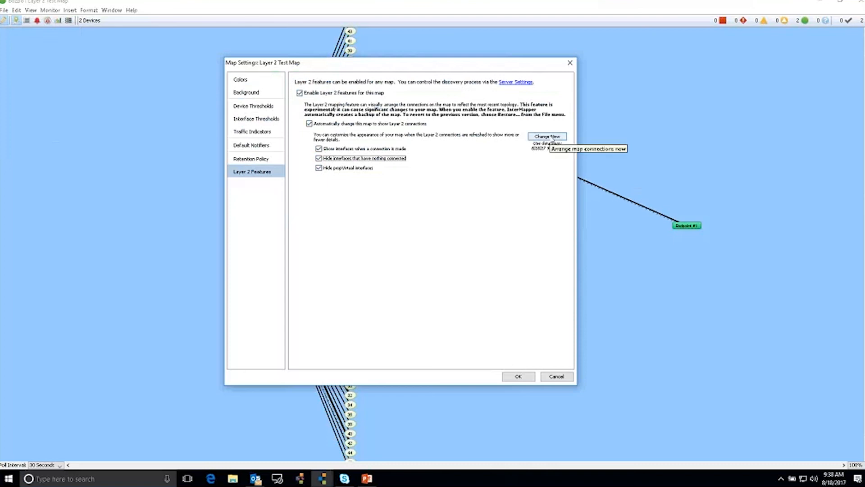
click(517, 376)
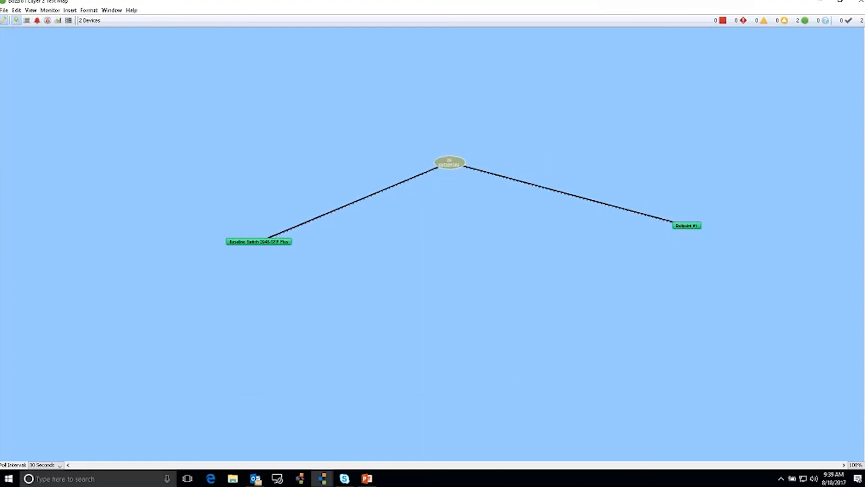
mouse_move(276, 226)
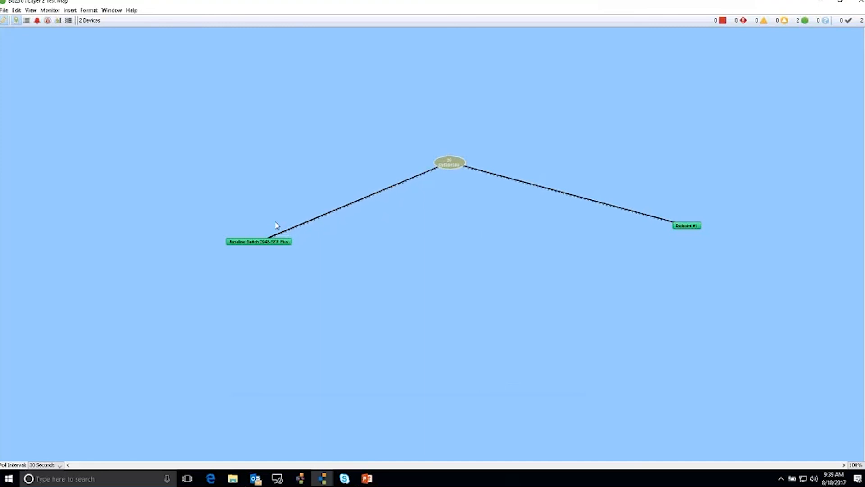
mouse_move(743, 238)
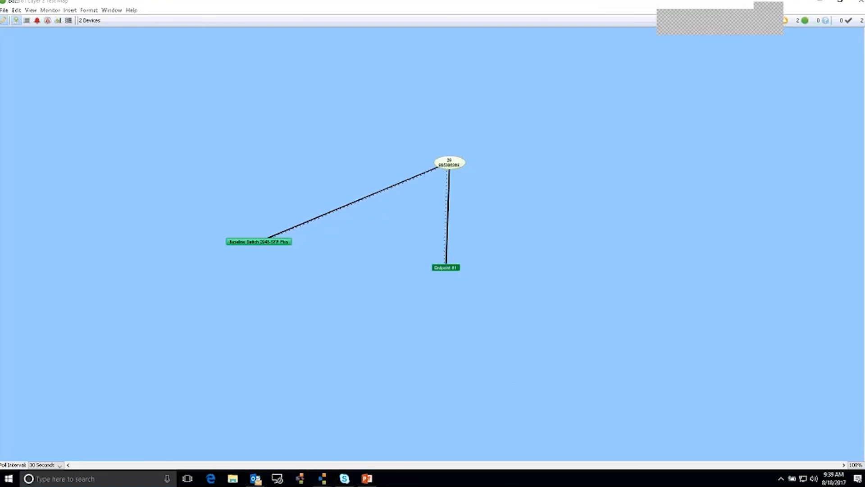
mouse_move(483, 297)
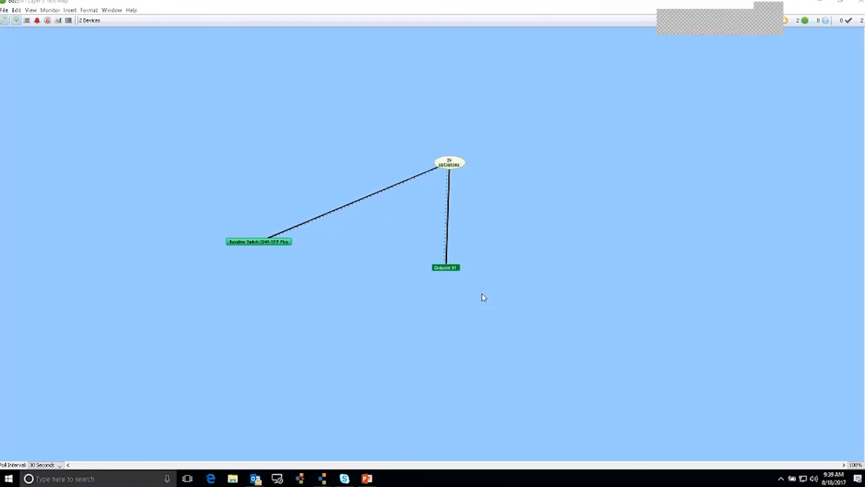